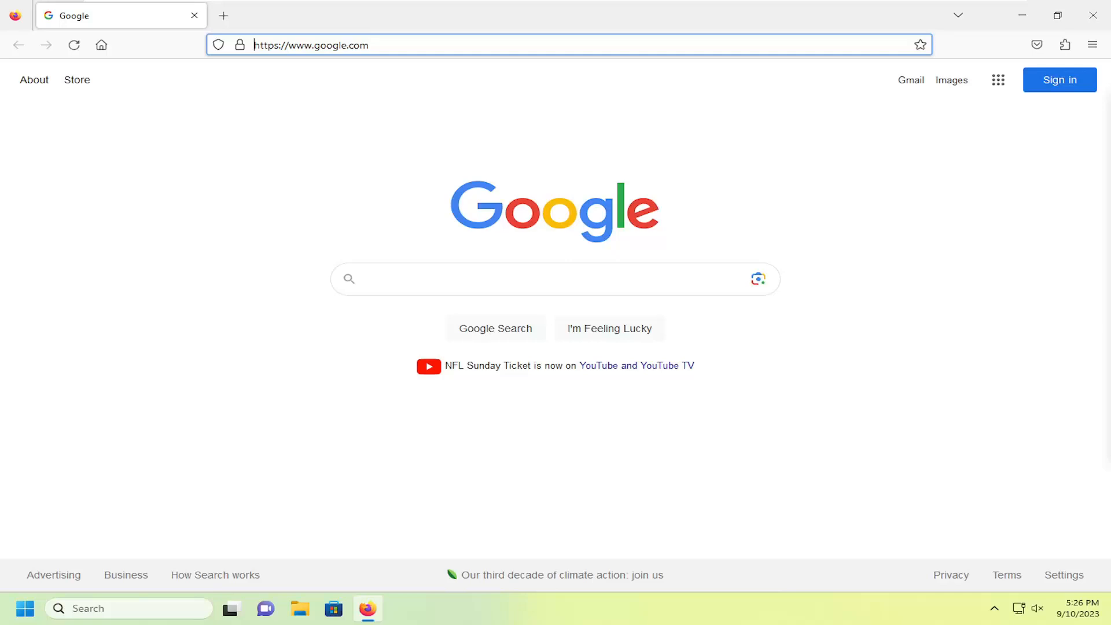
{"action": "mouse_move", "coordinate": [919, 239]}
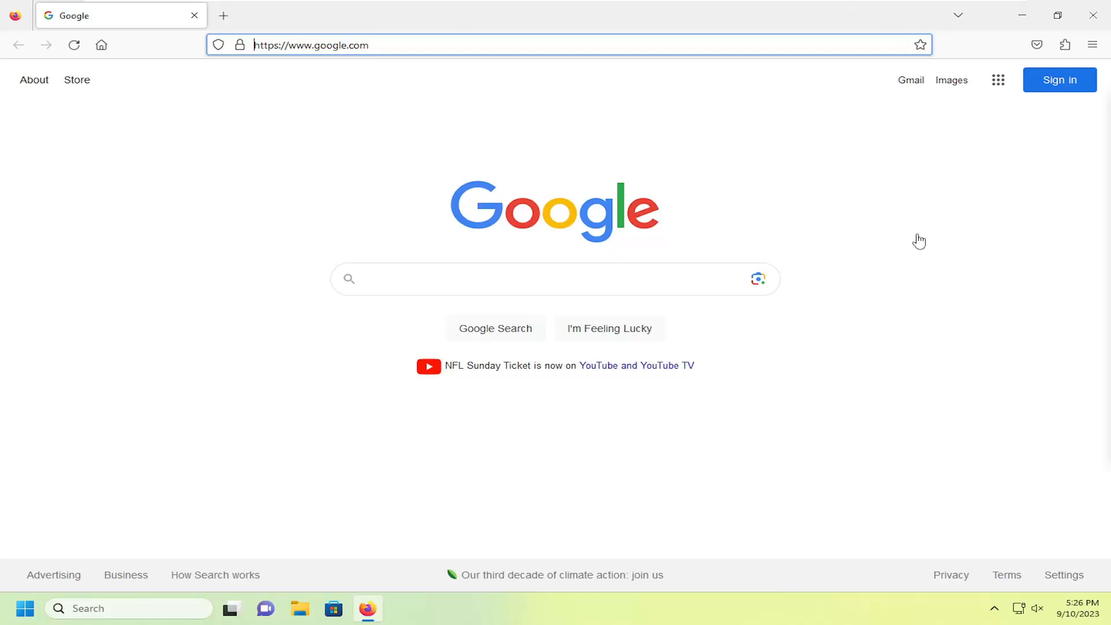
{"action": "mouse_move", "coordinate": [1094, 45]}
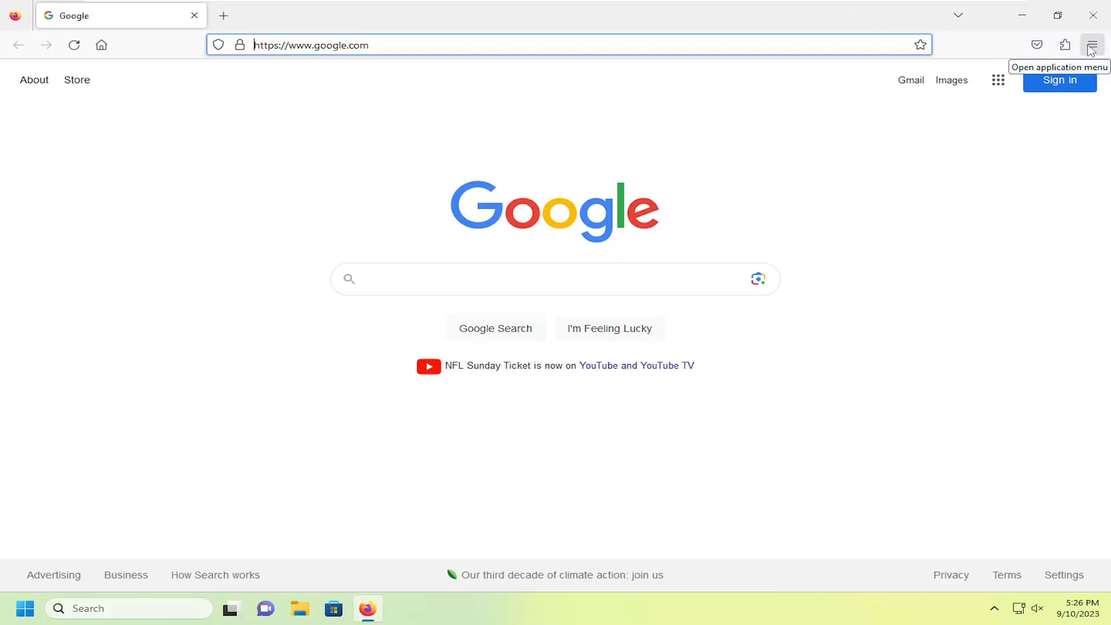
Step: Open Firefox Settings from the application menu on the Google home page
{"action": "left_click", "coordinate": [1093, 45]}
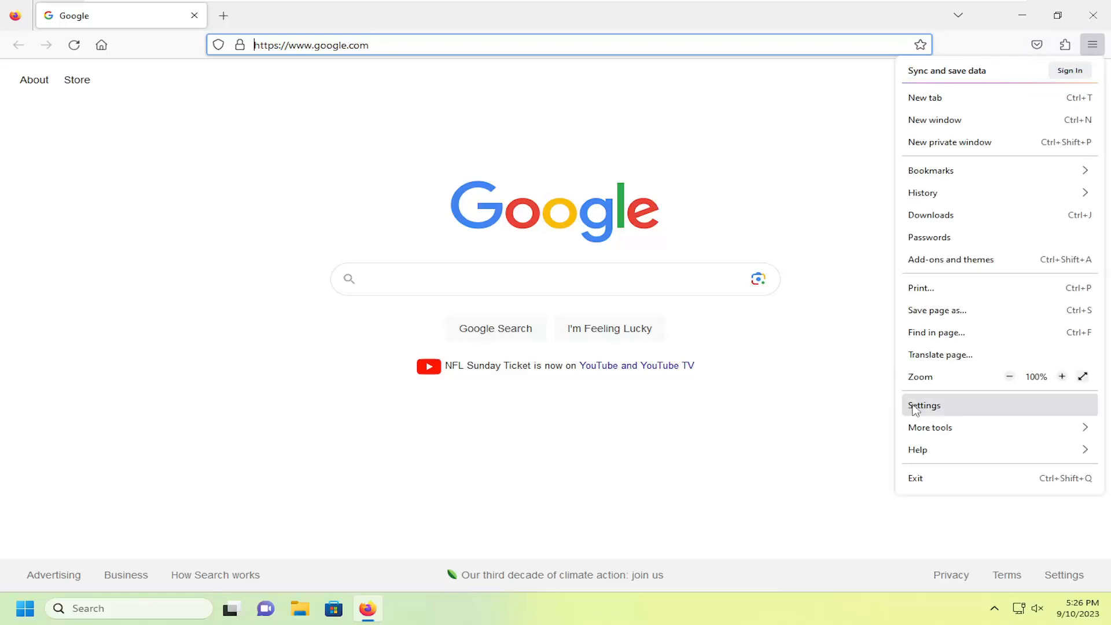
{"action": "left_click", "coordinate": [923, 404]}
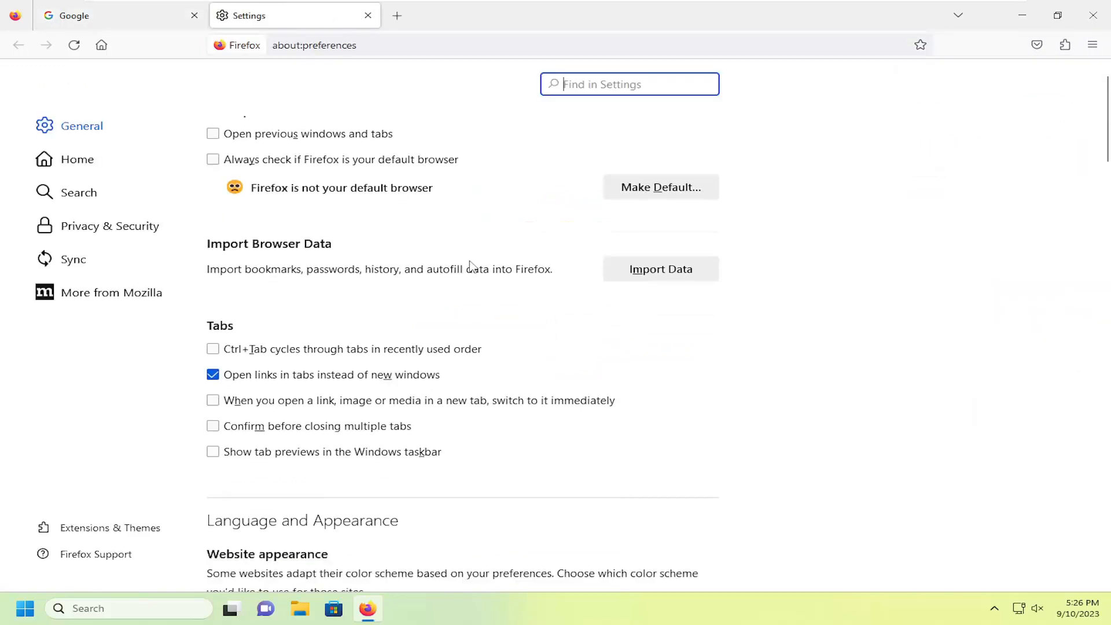
Step: Scroll the General settings past Files and Applications to the DRM Content section
{"action": "scroll", "scroll_direction": "down", "scroll_amount": 3}
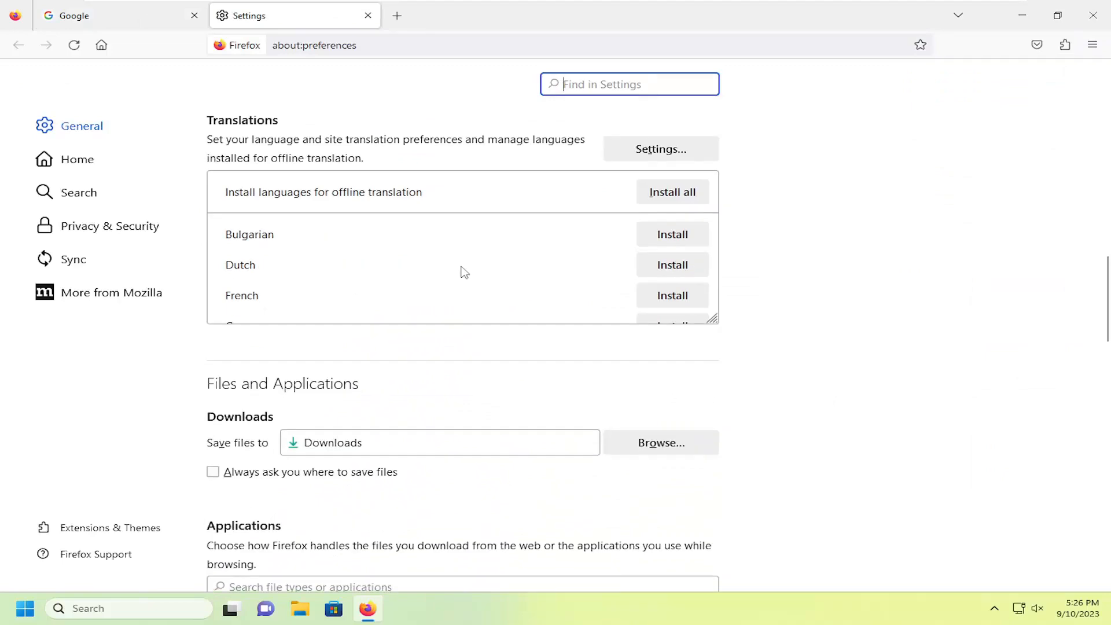
{"action": "scroll", "scroll_direction": "down", "scroll_amount": 3}
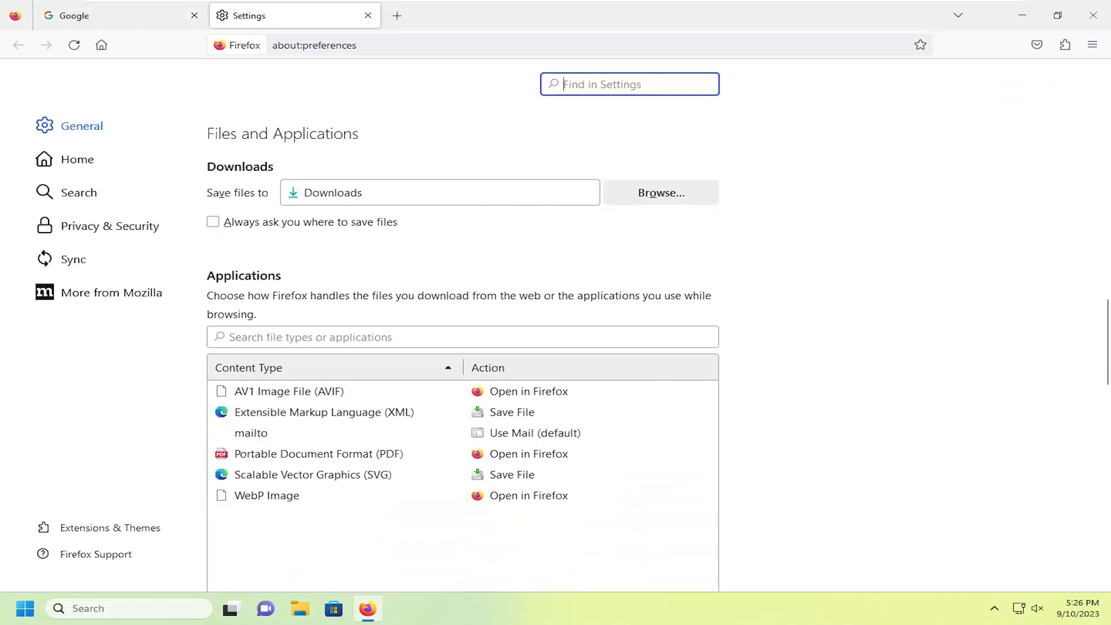
{"action": "scroll", "scroll_direction": "down", "scroll_amount": 3}
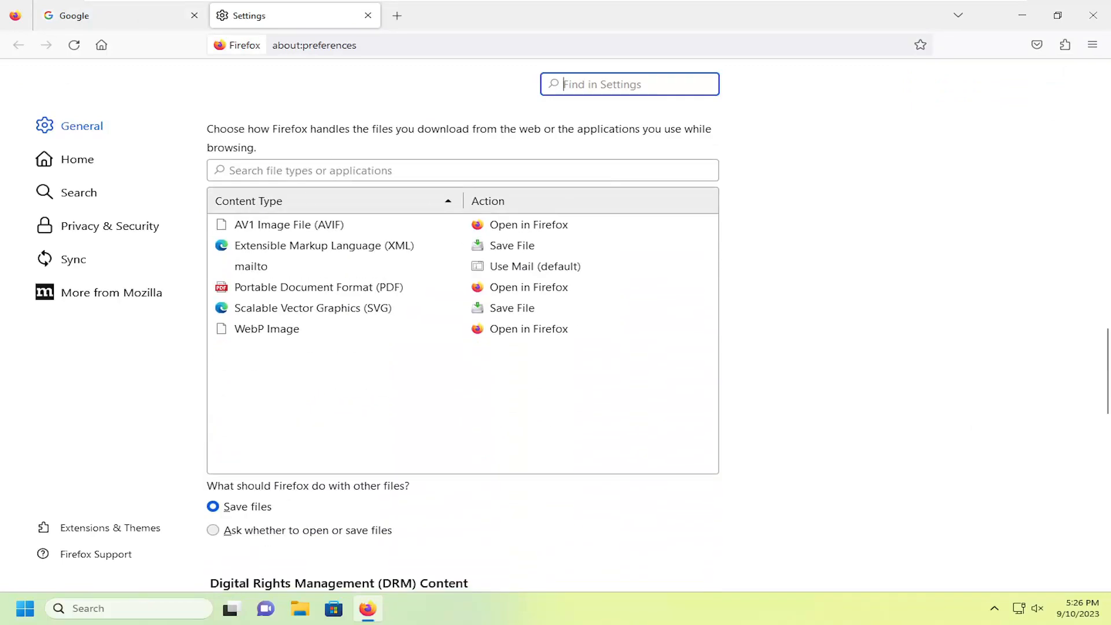
{"action": "scroll", "scroll_direction": "down", "scroll_amount": 3}
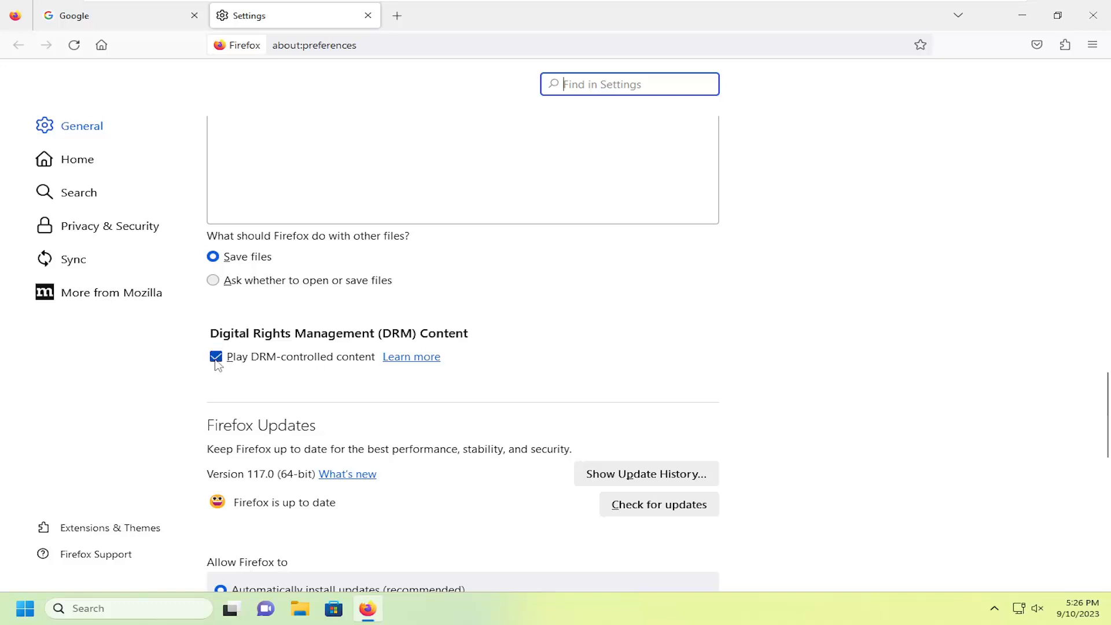
{"action": "left_click", "coordinate": [215, 357]}
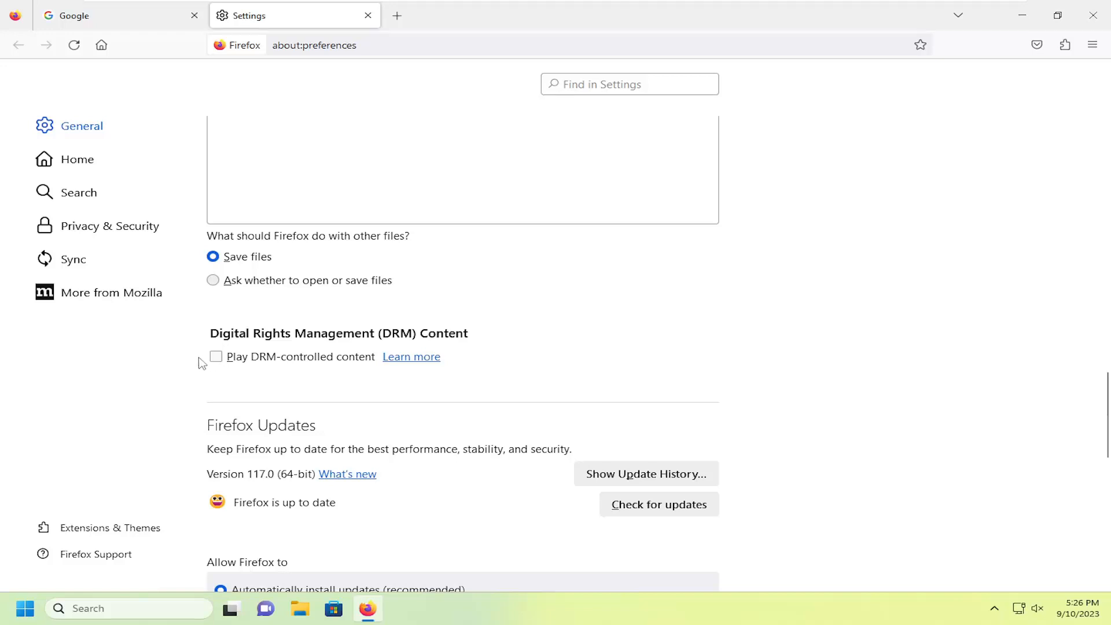
{"action": "left_click", "coordinate": [215, 356]}
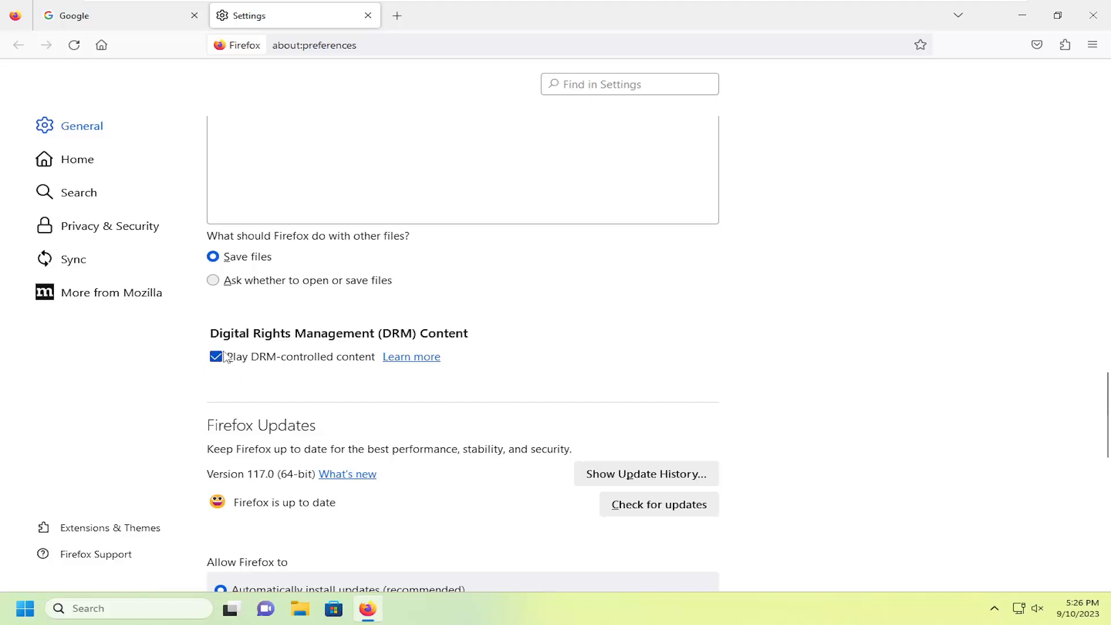